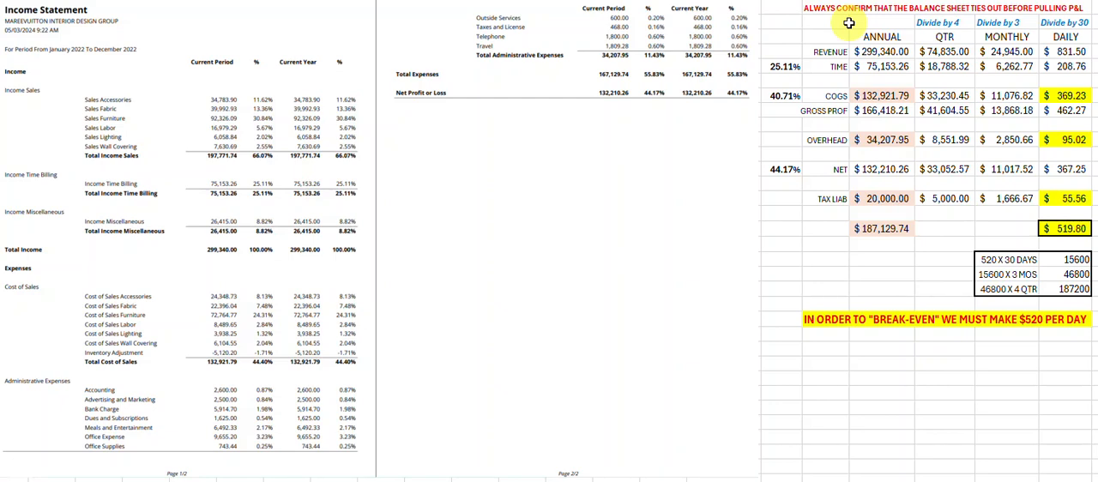
mouse_move(177, 99)
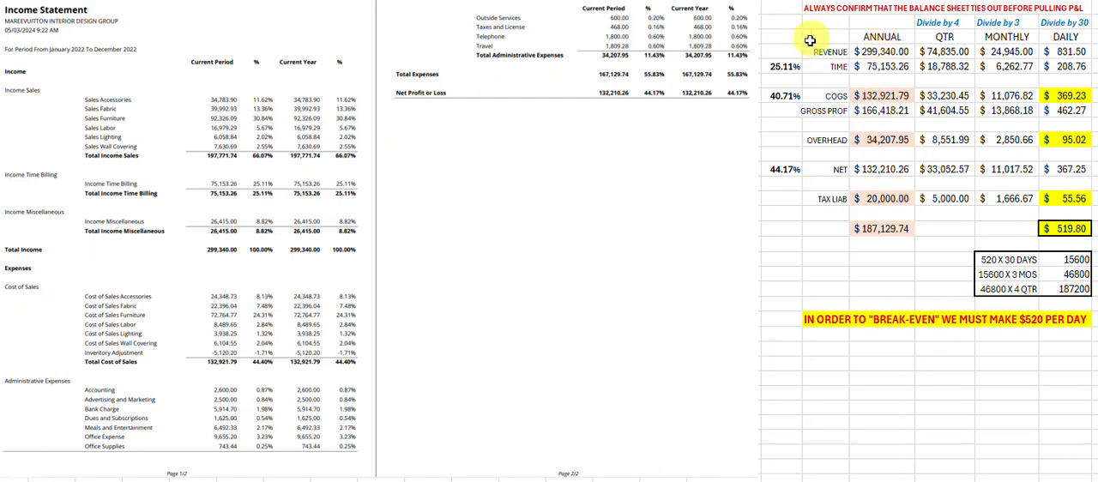
mouse_move(216, 99)
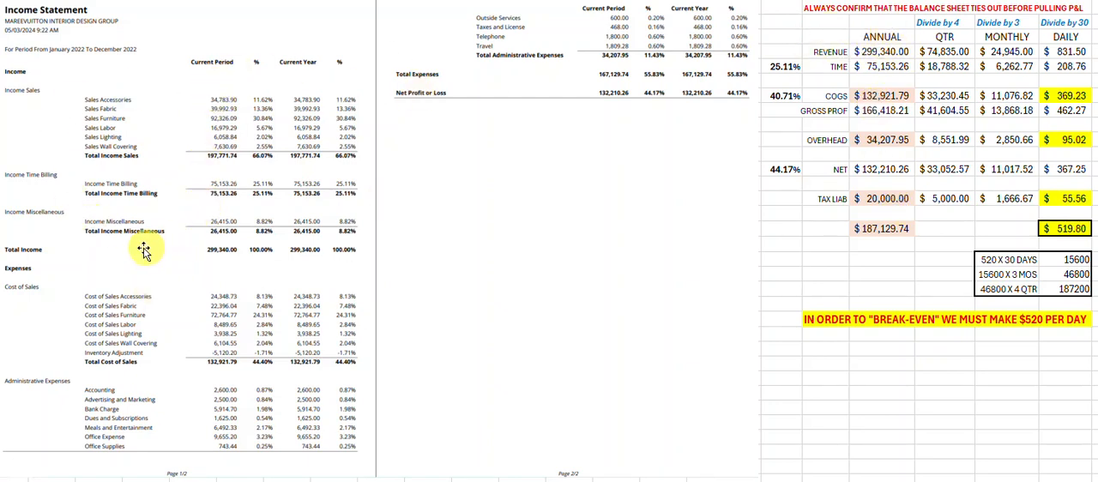
mouse_move(359, 257)
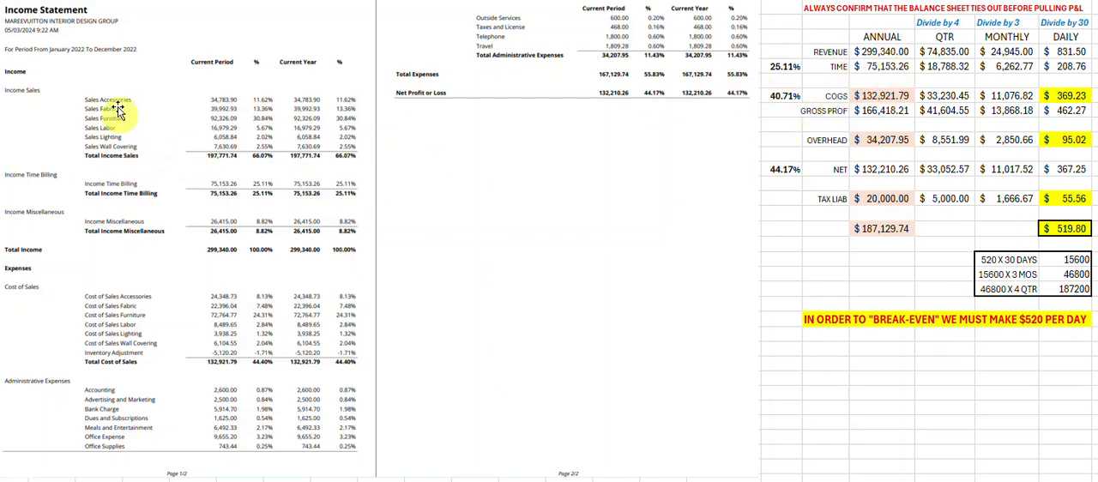
mouse_move(898, 70)
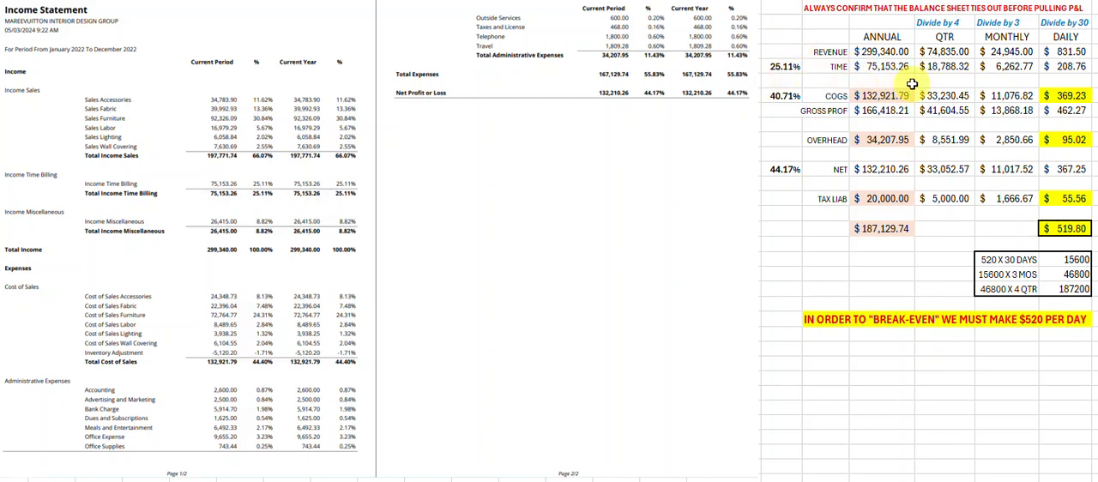
mouse_move(807, 162)
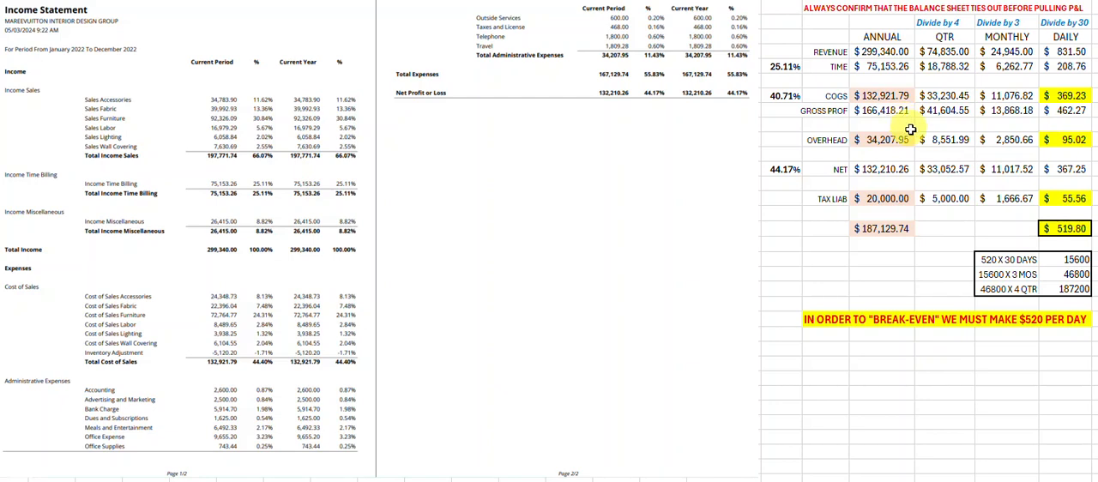
mouse_move(918, 119)
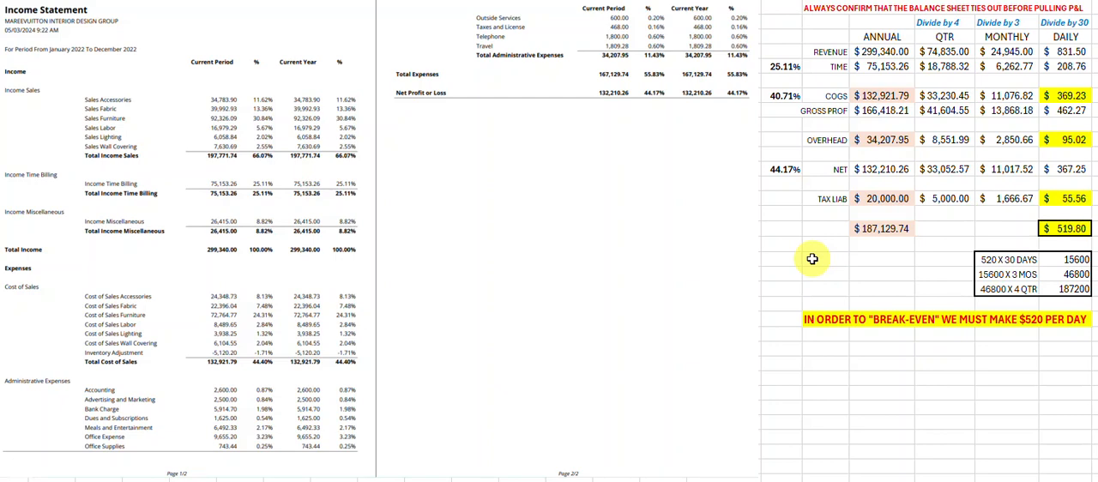
mouse_move(832, 257)
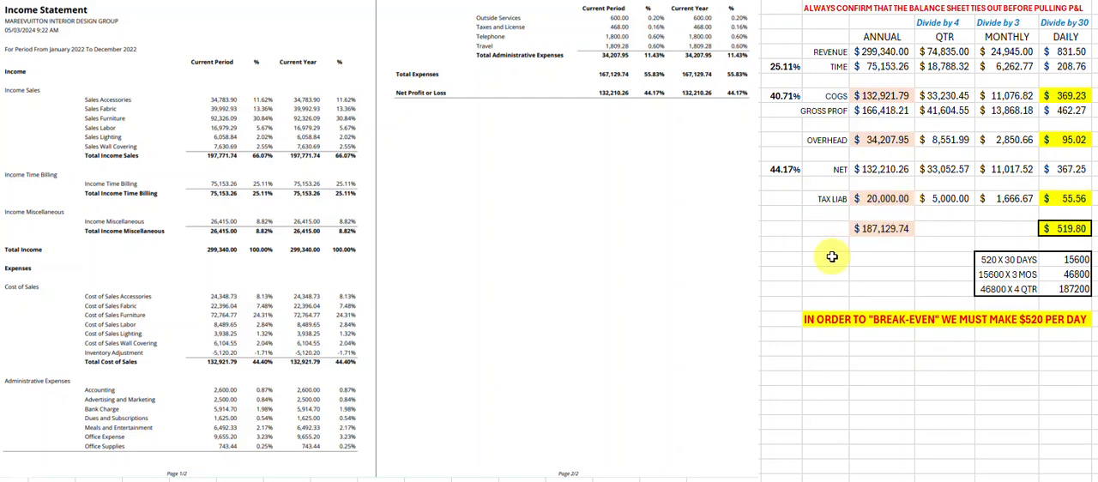
mouse_move(799, 197)
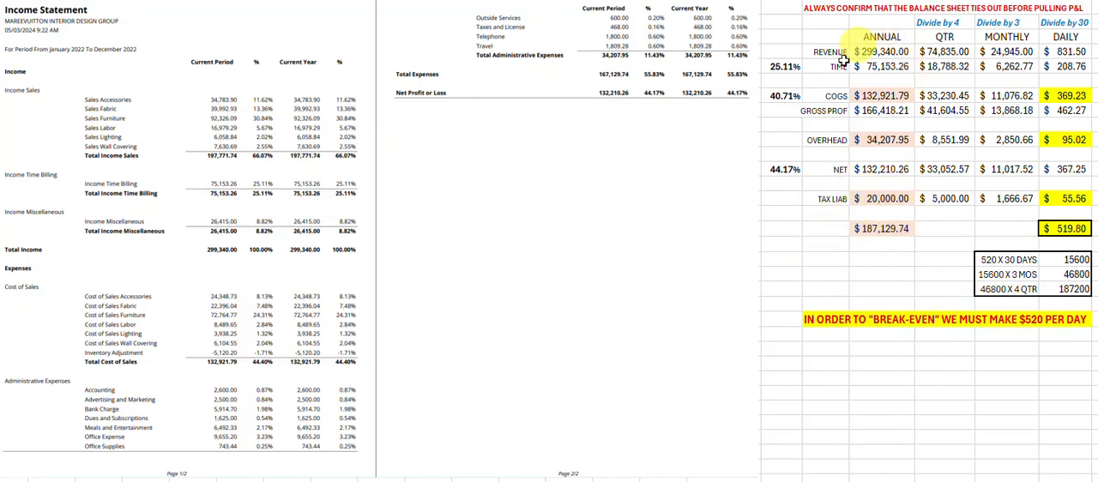
mouse_move(883, 248)
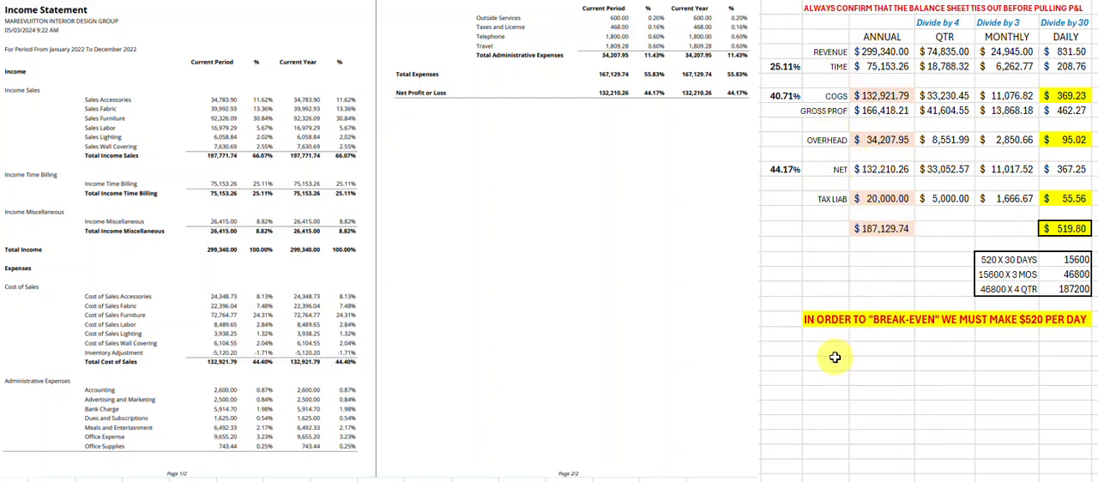
mouse_move(824, 365)
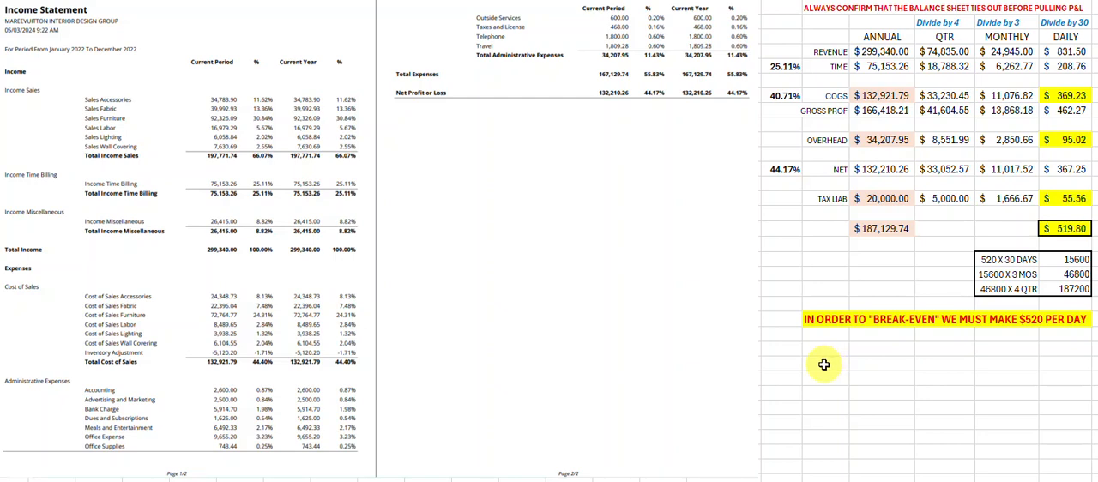
mouse_move(891, 255)
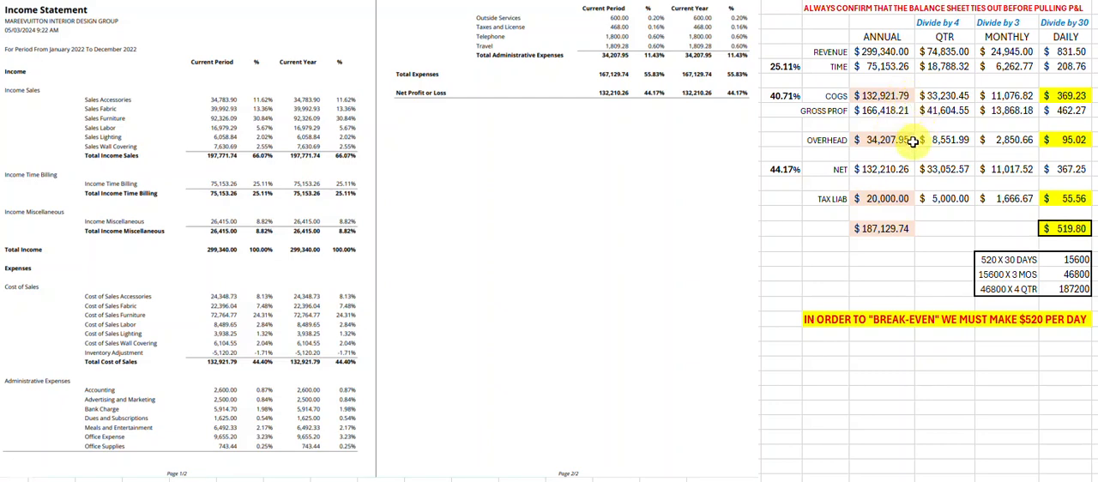
mouse_move(998, 371)
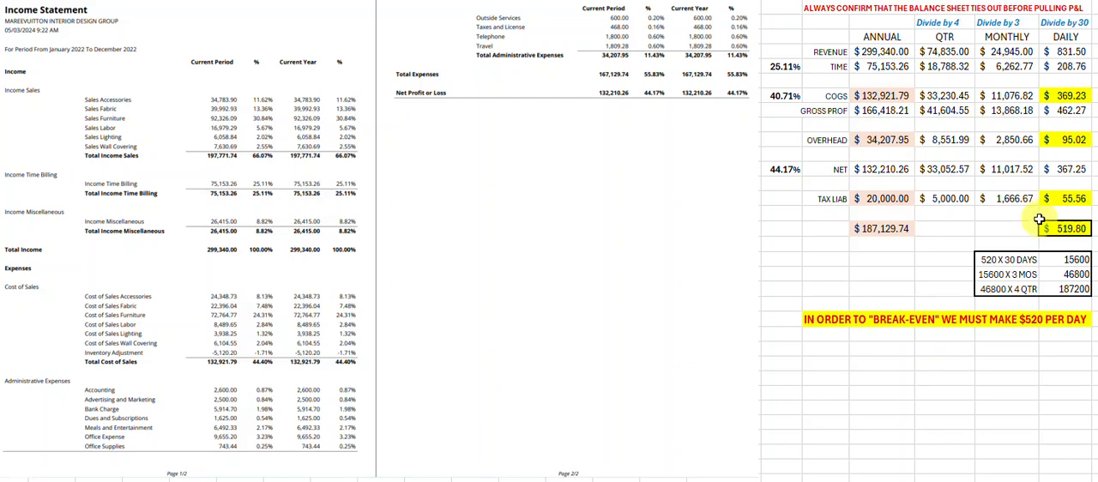
mouse_move(1034, 217)
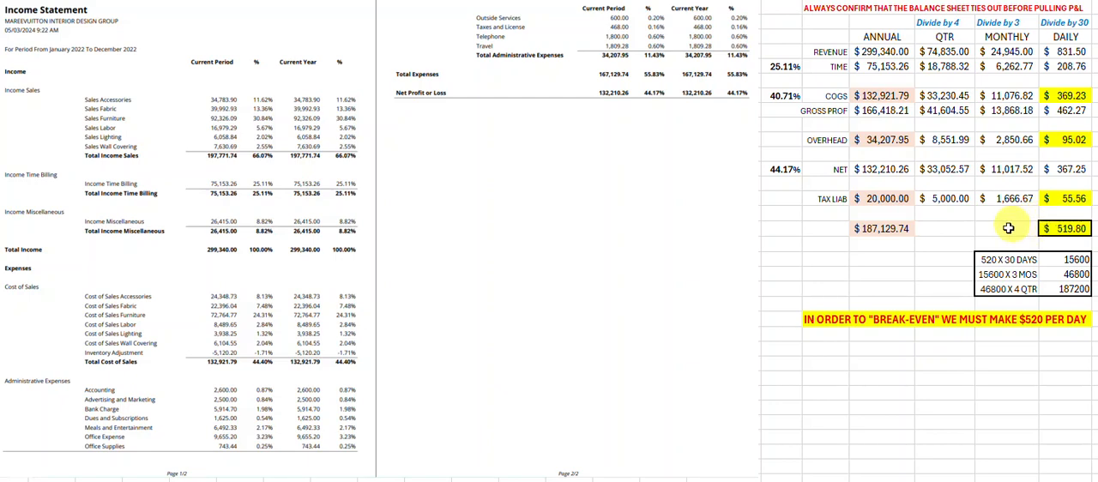
mouse_move(1096, 82)
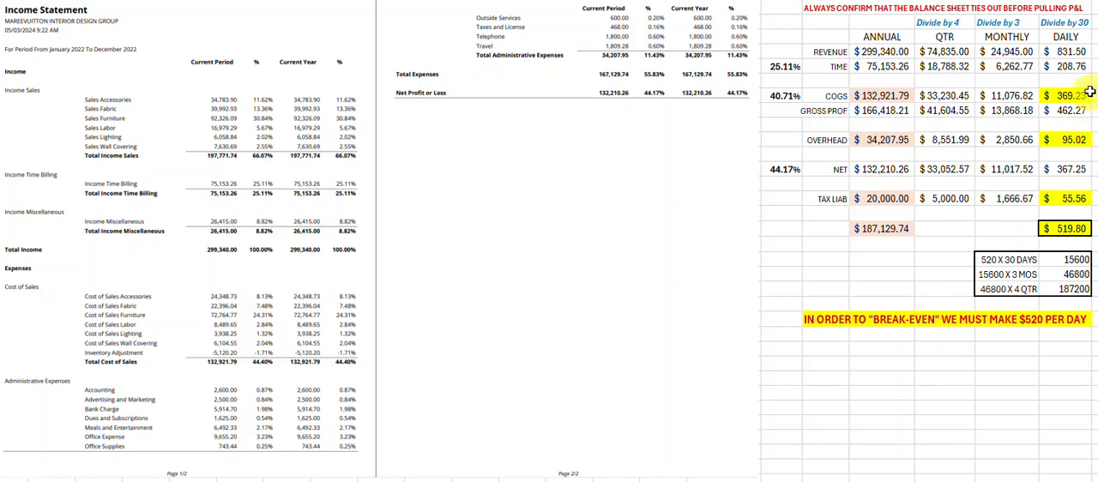
mouse_move(1053, 337)
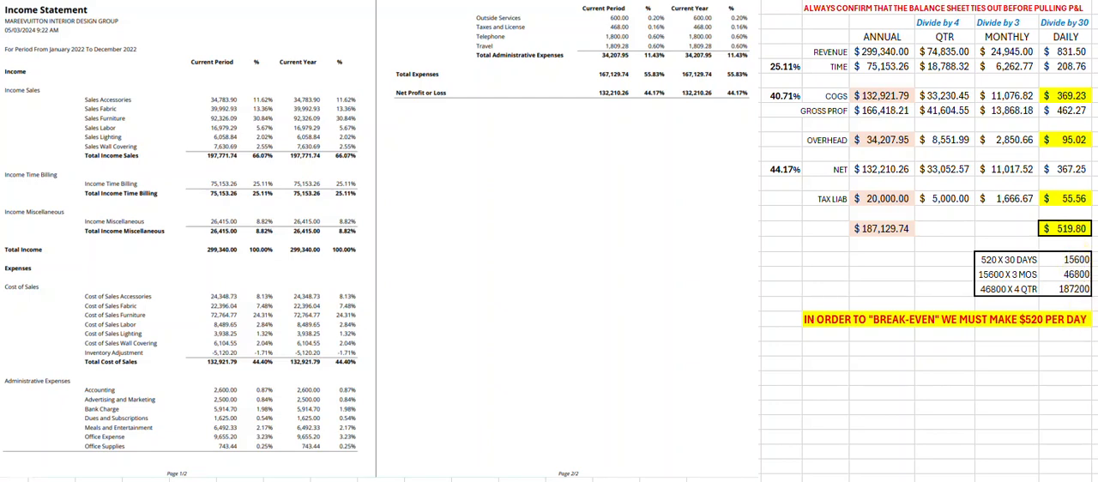
click(1076, 259)
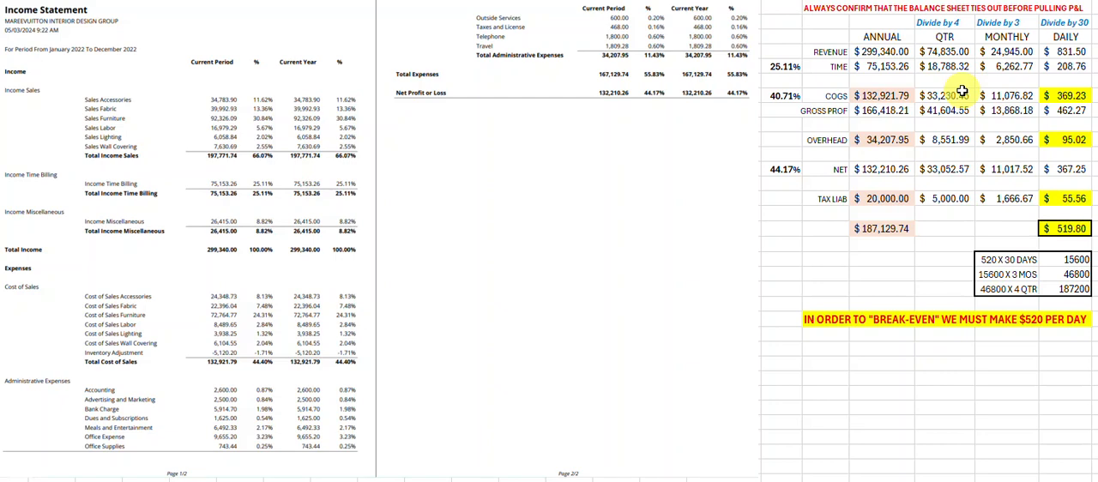
mouse_move(980, 323)
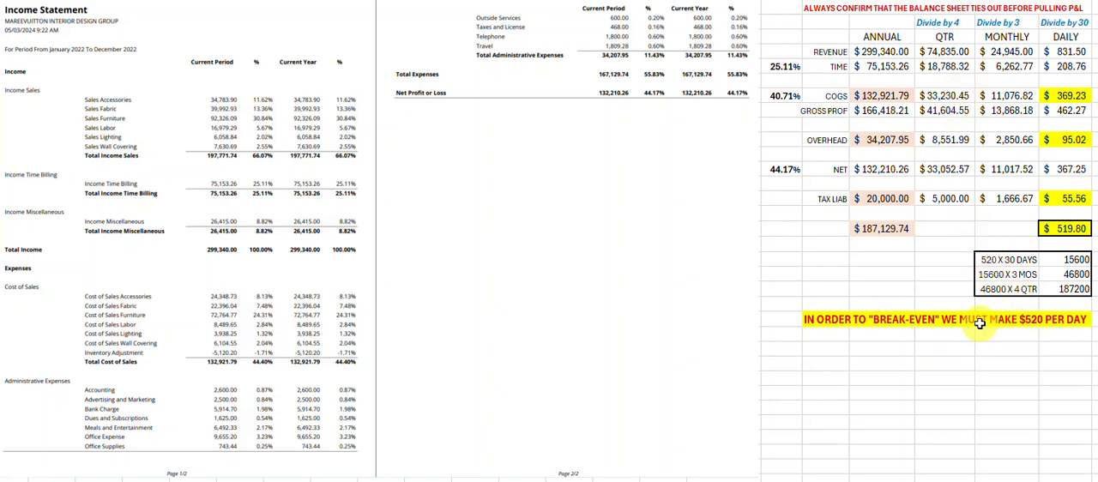